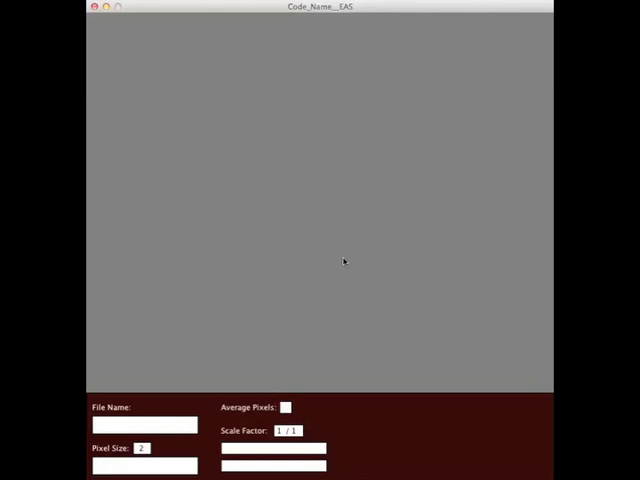
mouse_move(377, 286)
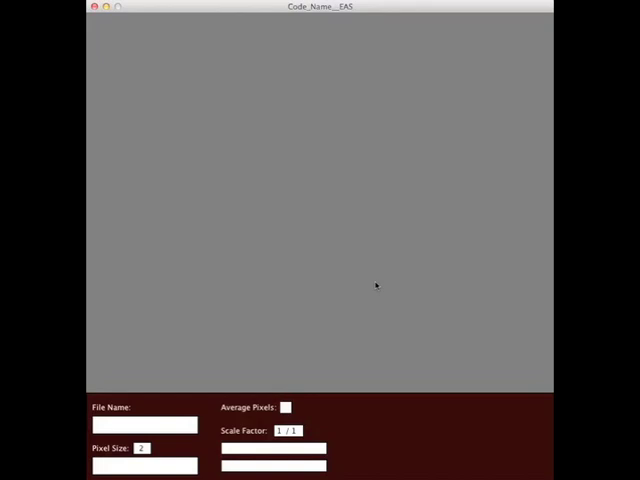
mouse_move(344, 319)
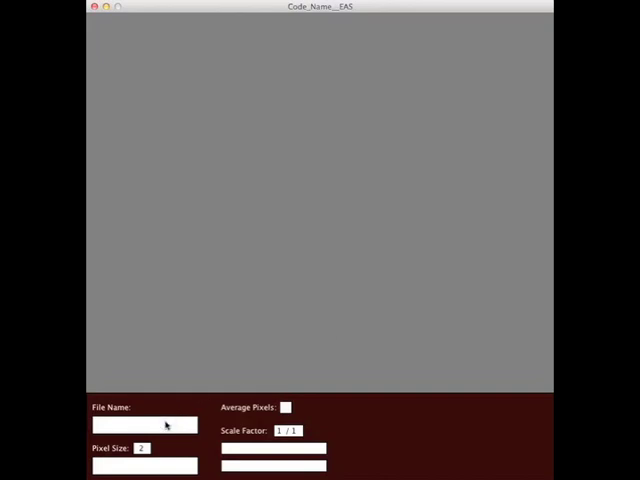
Load eye.jpg and settle the grid pixel size at 17 after trying 12 and 20.
type("eye.jpg")
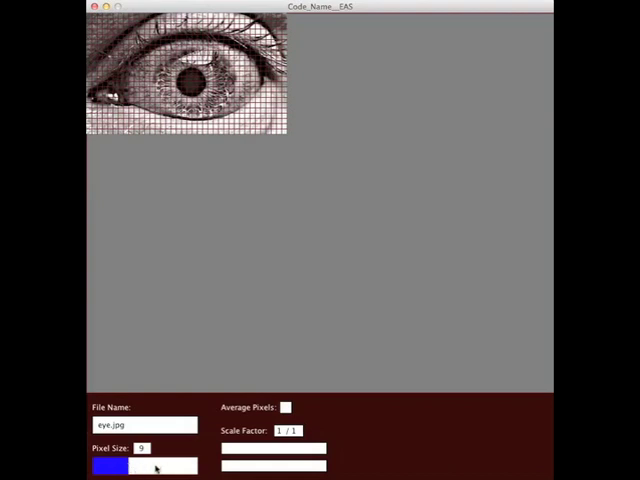
left_click_drag(110, 466, 170, 466)
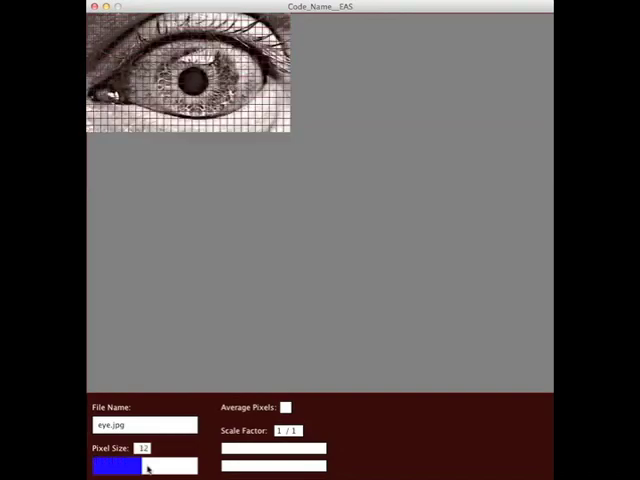
left_click_drag(120, 467, 160, 467)
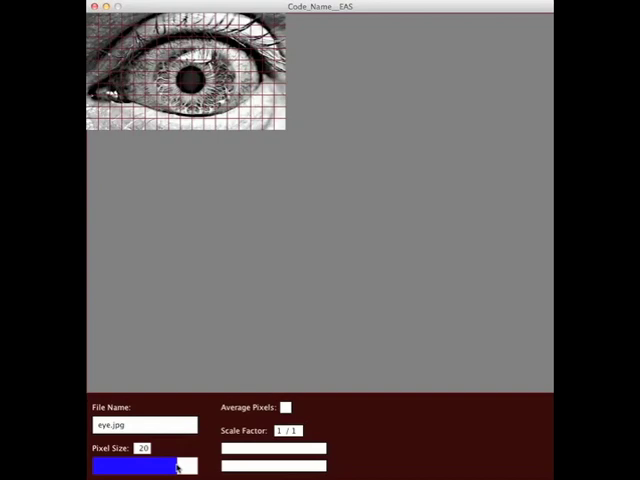
left_click_drag(180, 467, 163, 467)
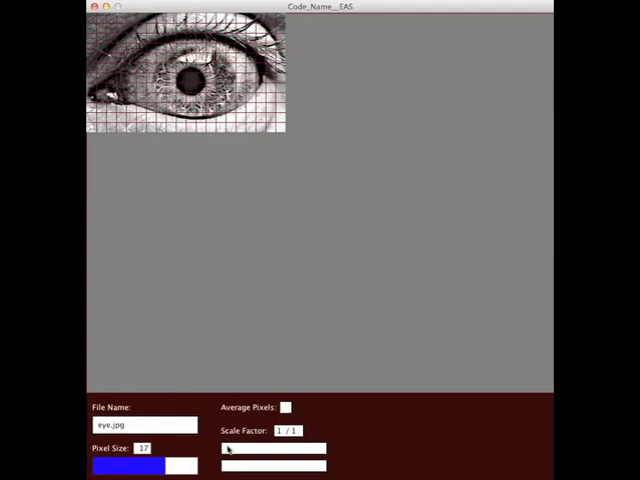
mouse_move(230, 445)
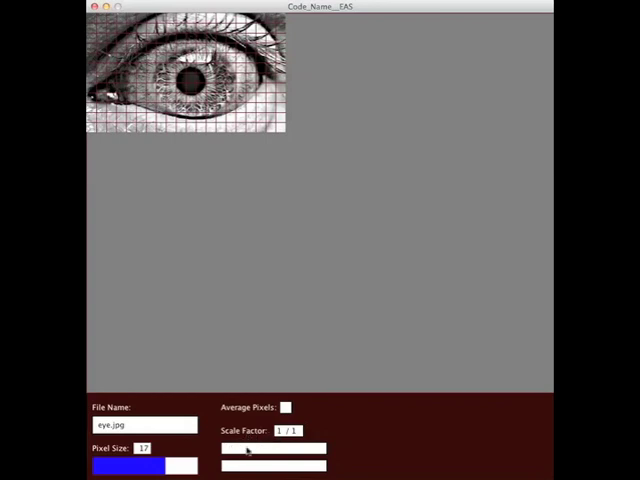
Set the eye photo's scale factor to 2/1 after briefly trying half scale.
left_click_drag(225, 452, 232, 452)
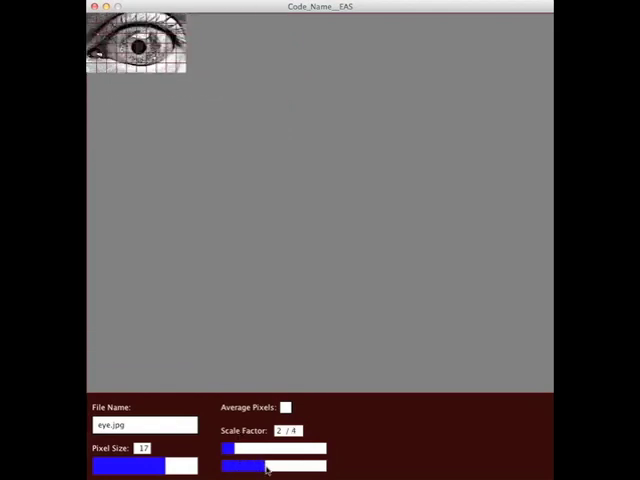
left_click_drag(265, 467, 232, 467)
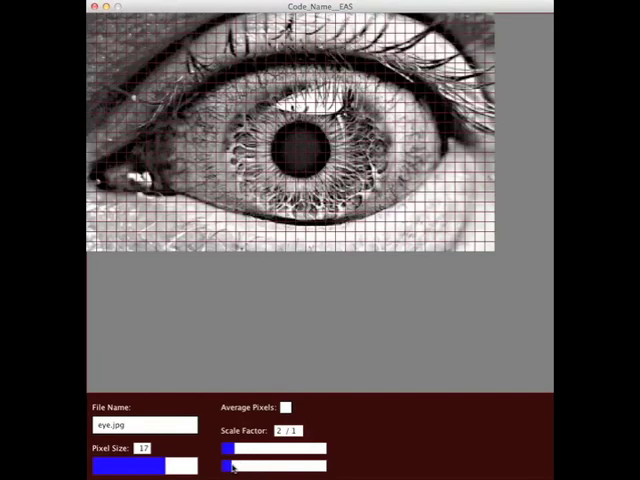
left_click(291, 407)
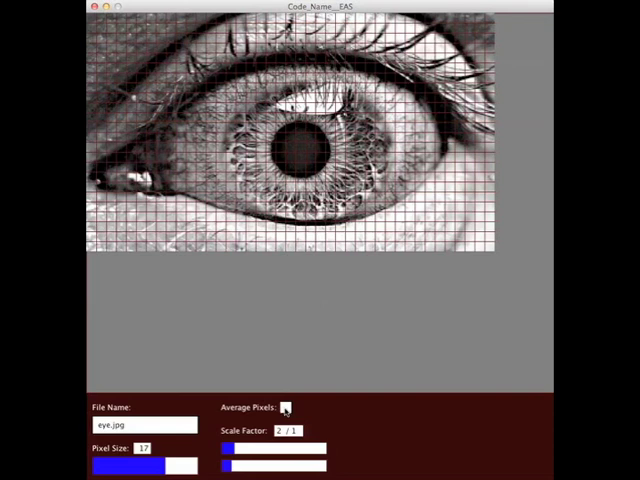
Toggle grayscale block averaging on, off, and back on for the eye photo.
left_click(290, 405)
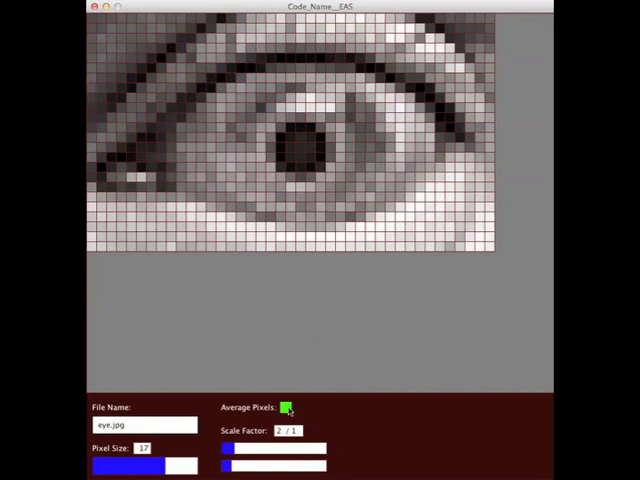
left_click(291, 406)
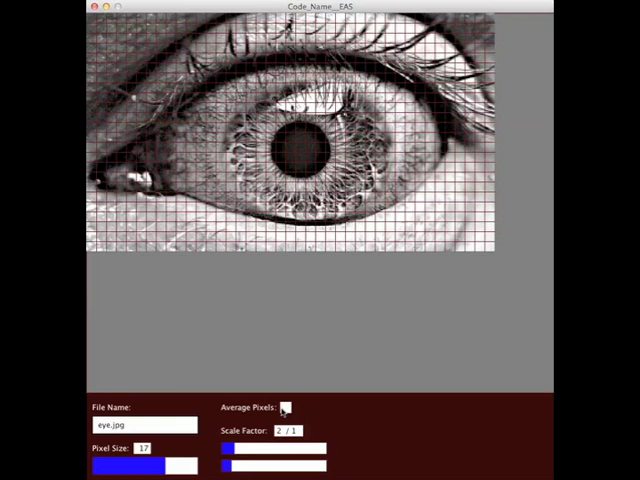
left_click(289, 405)
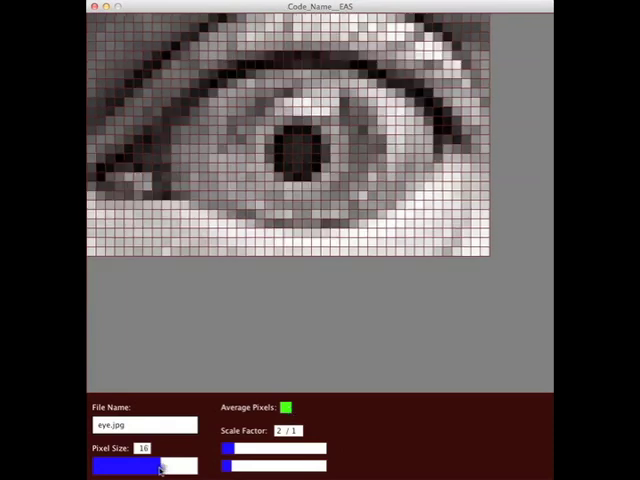
Try averaged block sizes 11, 6, 24, 25, 9 and 15, then toggle averaging off and on.
left_click_drag(155, 467, 133, 467)
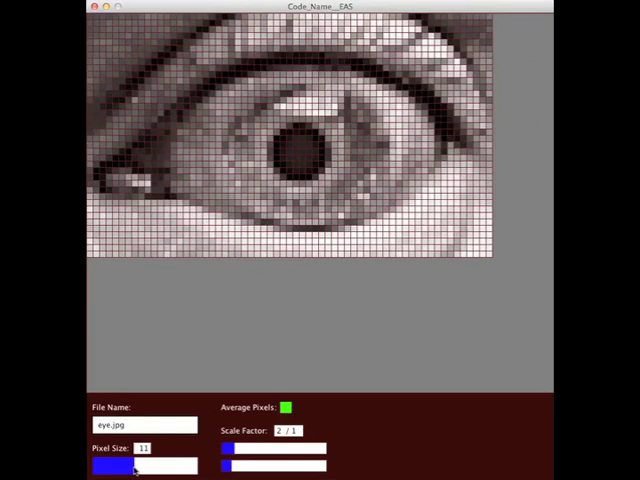
left_click_drag(130, 467, 120, 467)
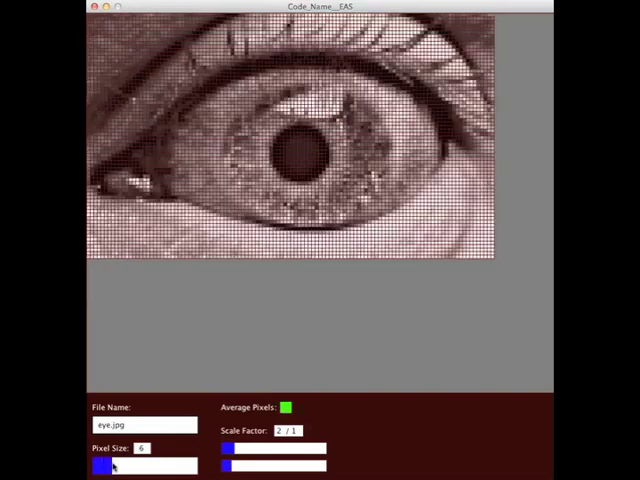
left_click_drag(105, 466, 185, 466)
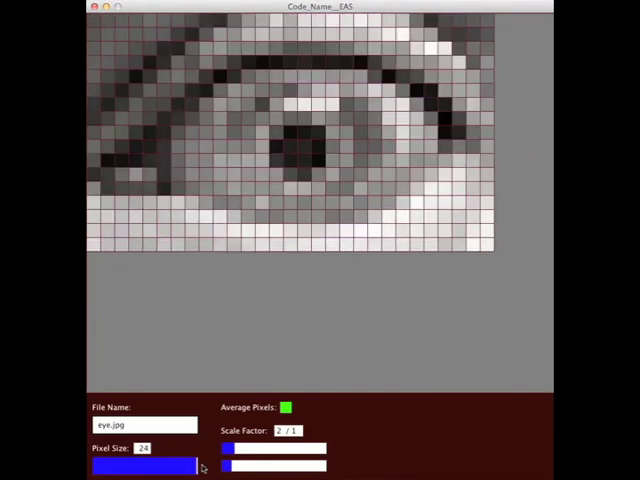
left_click_drag(185, 467, 198, 467)
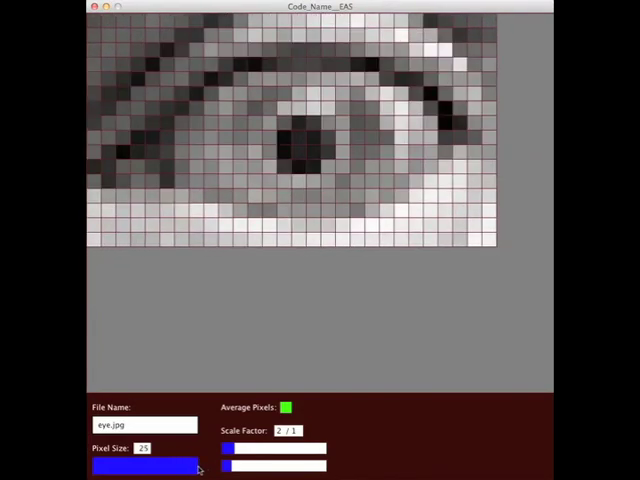
left_click_drag(185, 466, 120, 466)
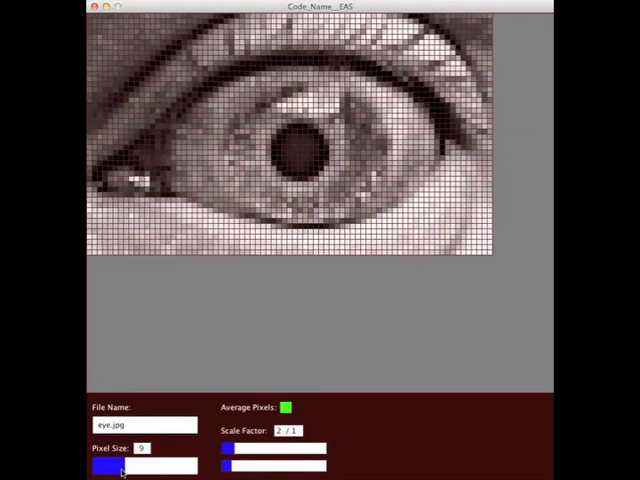
left_click_drag(105, 467, 130, 467)
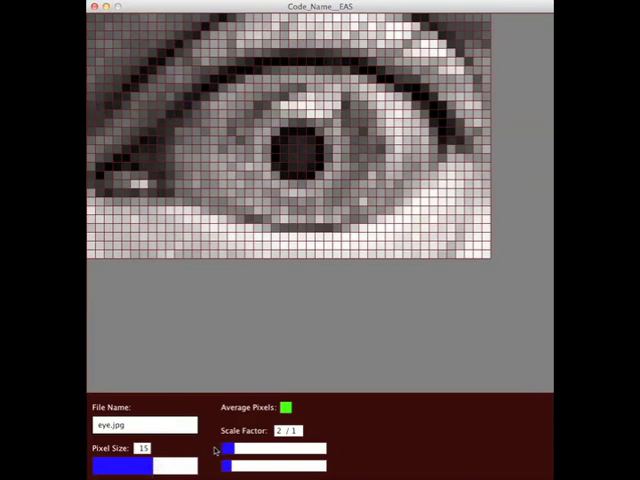
left_click(290, 405)
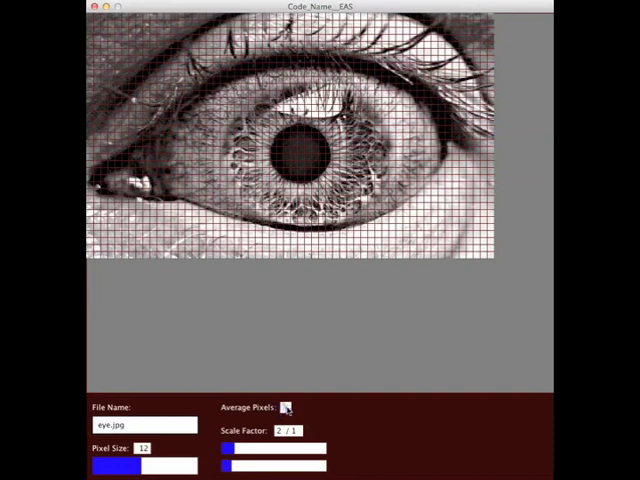
left_click(291, 407)
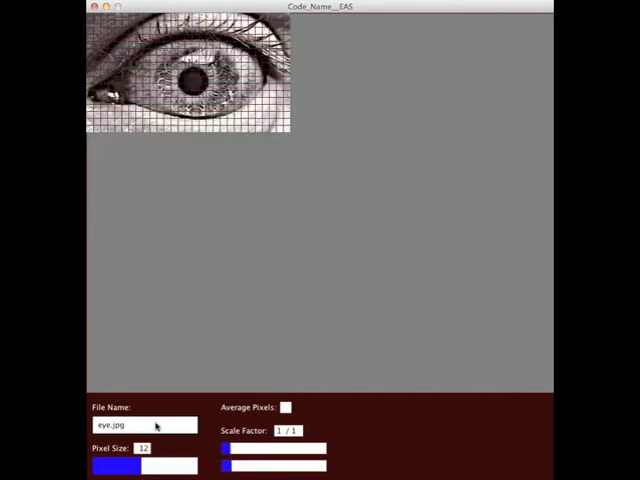
Load liberty.jpg and settle the grid pixel size at 15 after trying 8 and 17.
key("BackSpace")
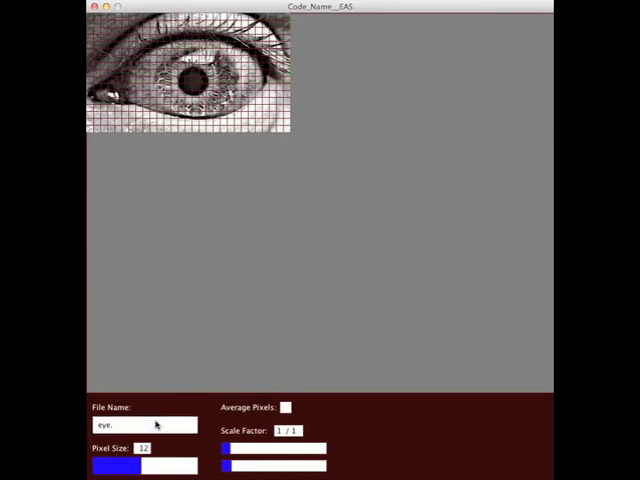
type("libert")
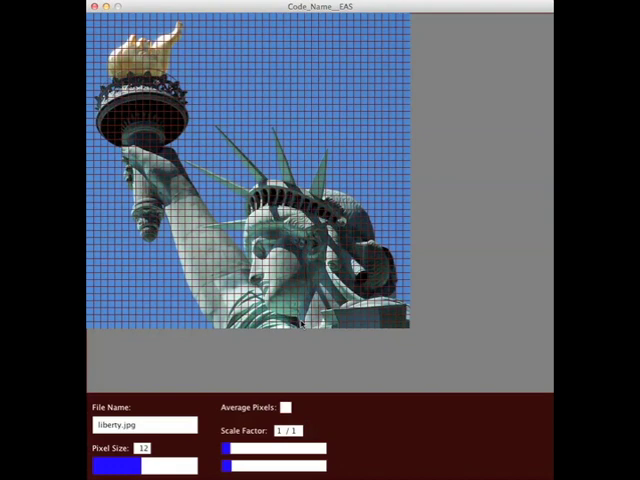
mouse_move(308, 347)
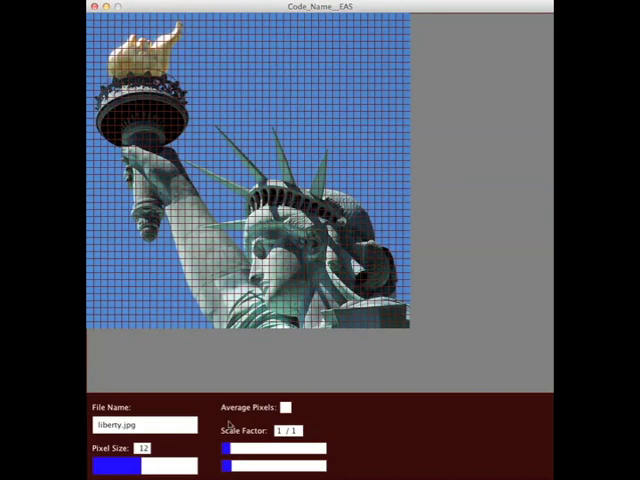
left_click_drag(125, 467, 160, 467)
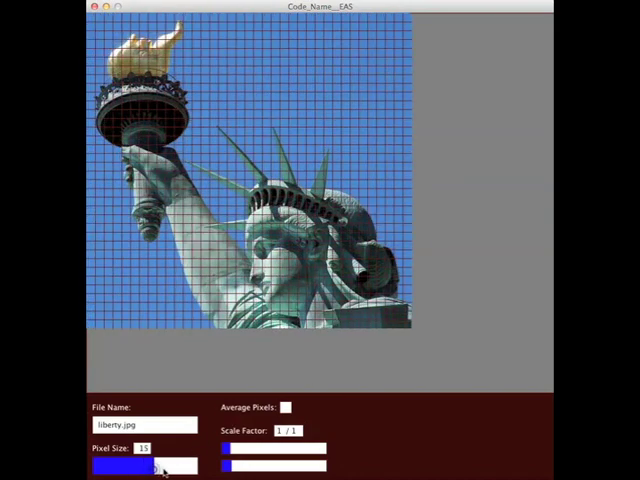
left_click_drag(160, 468, 118, 468)
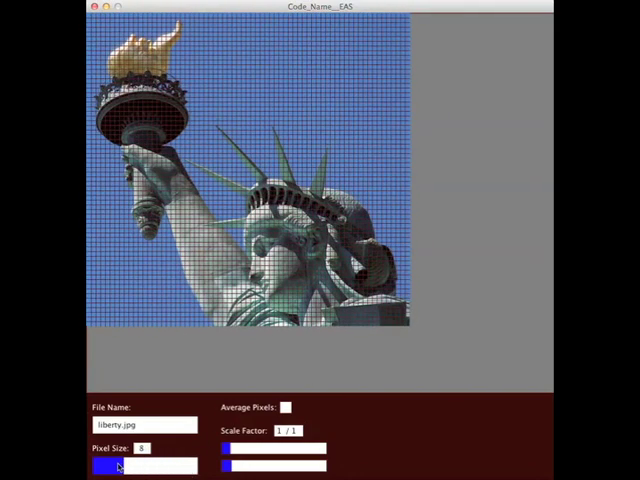
left_click_drag(100, 465, 140, 465)
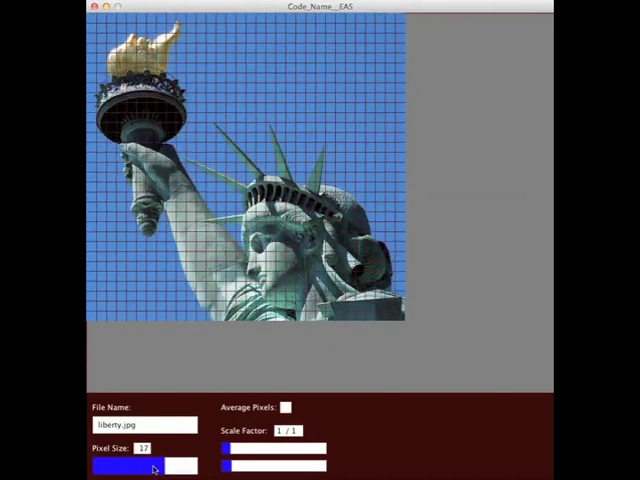
left_click_drag(155, 467, 130, 467)
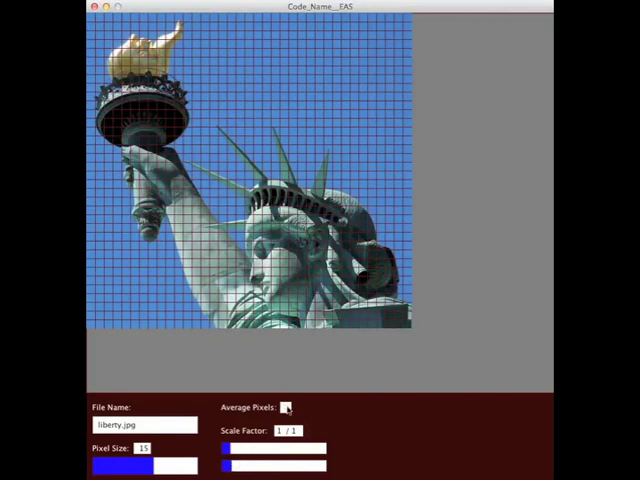
left_click(290, 407)
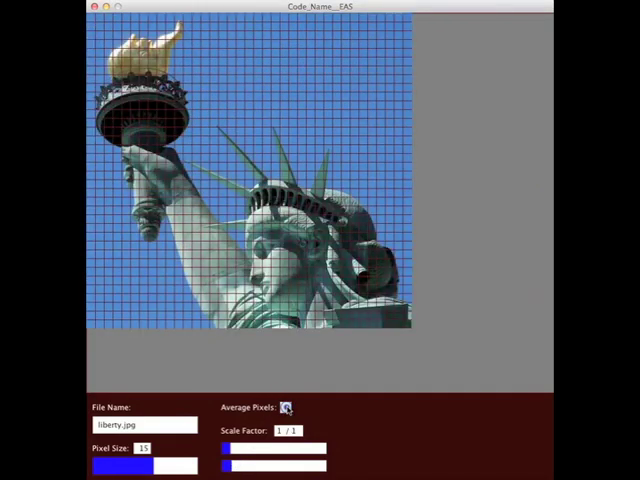
Enable averaging, settle block size at 15 after trying 20, 12, 7, 10, and halve the scale.
left_click(291, 407)
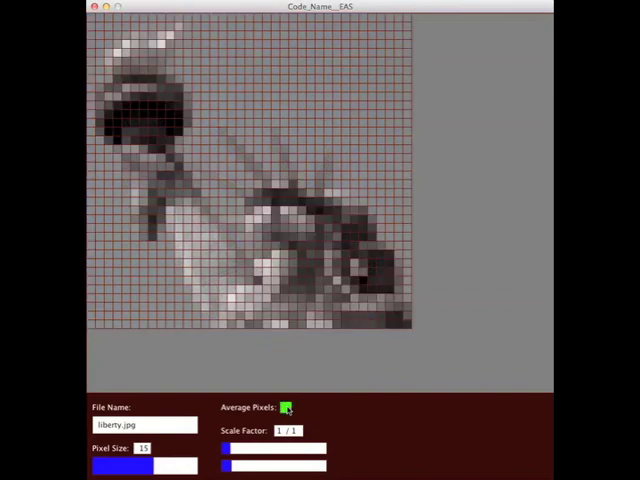
left_click_drag(140, 467, 165, 467)
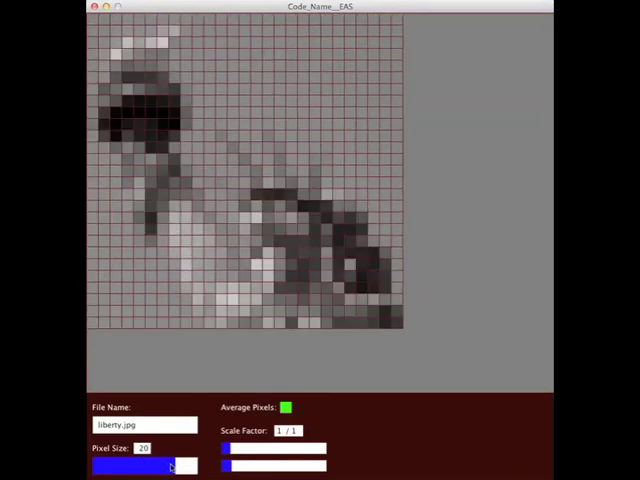
left_click_drag(160, 468, 145, 468)
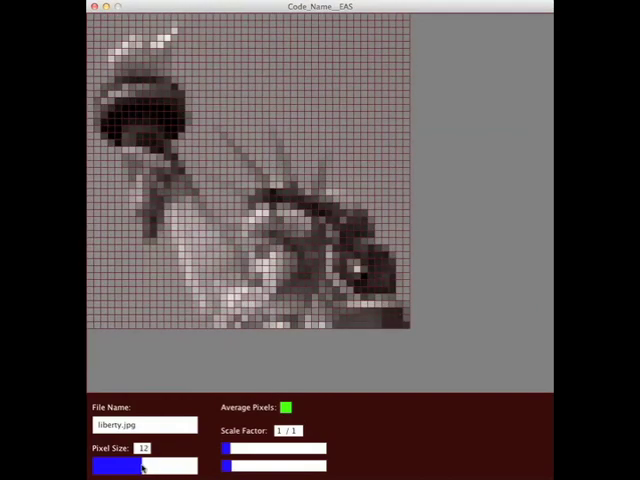
left_click_drag(140, 466, 120, 466)
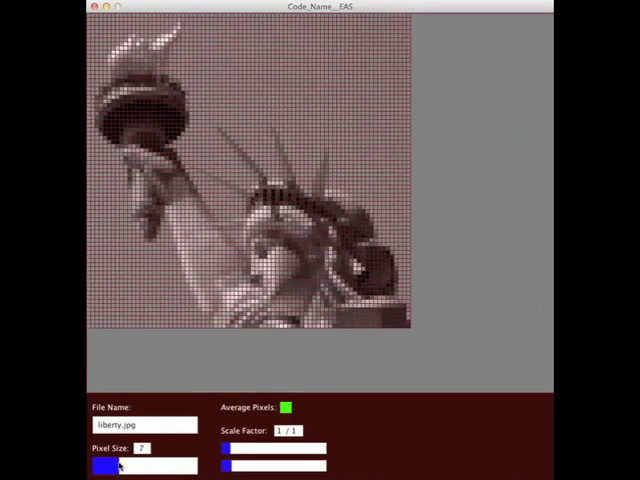
left_click_drag(100, 466, 160, 466)
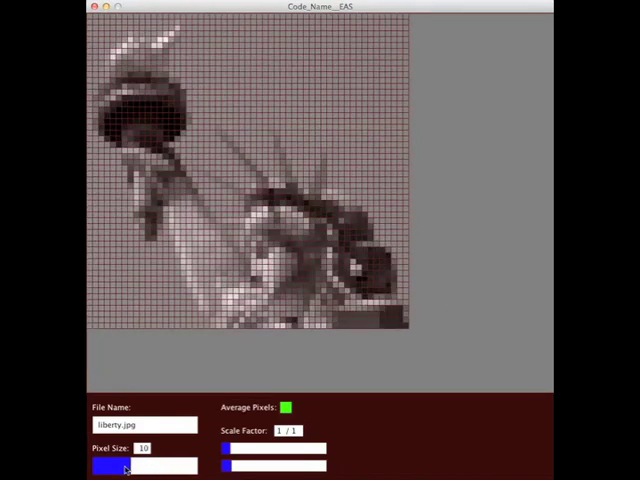
left_click_drag(140, 466, 115, 466)
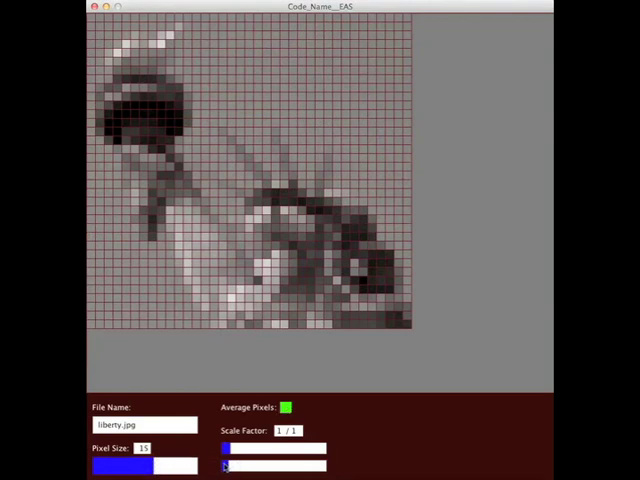
left_click_drag(230, 466, 245, 466)
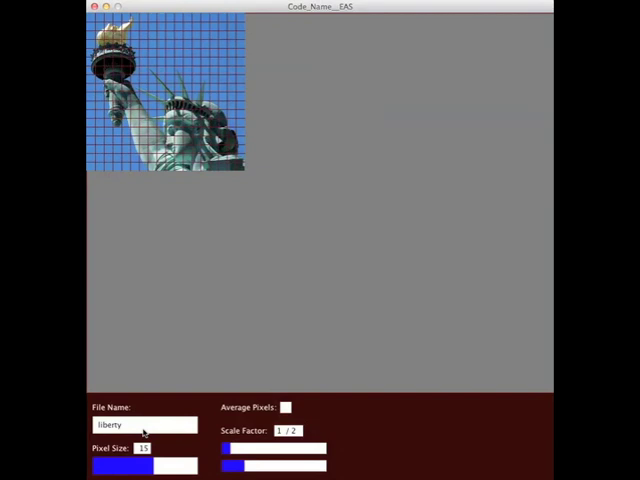
Load mona.jpg and enlarge the Mona Lisa to fill the canvas.
type("mo")
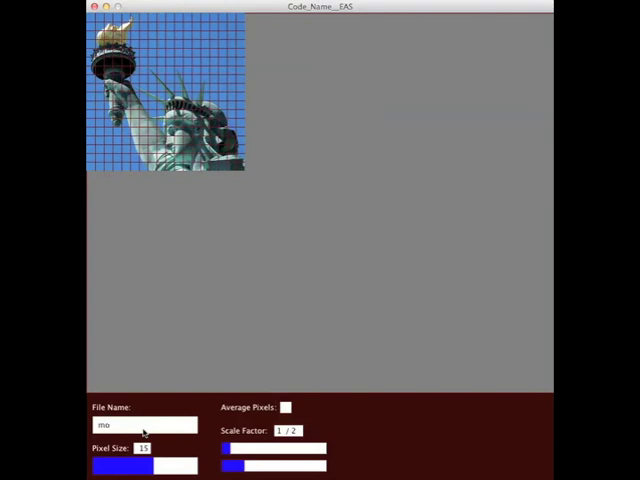
type("na.jpg")
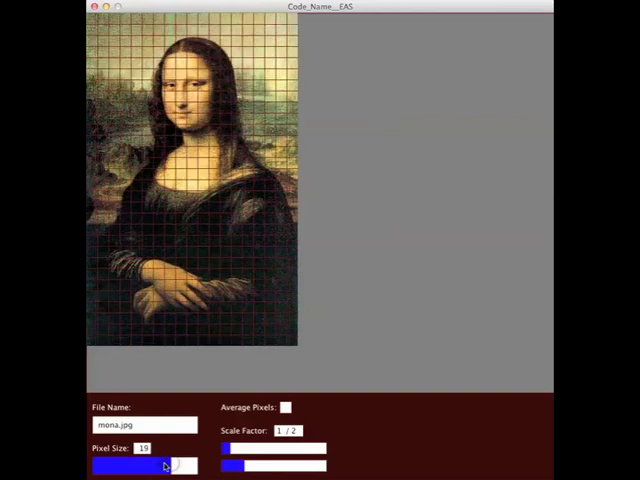
left_click_drag(165, 466, 135, 466)
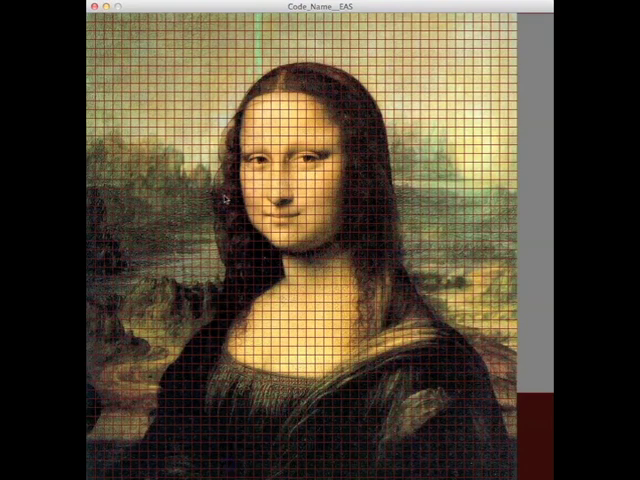
mouse_move(276, 461)
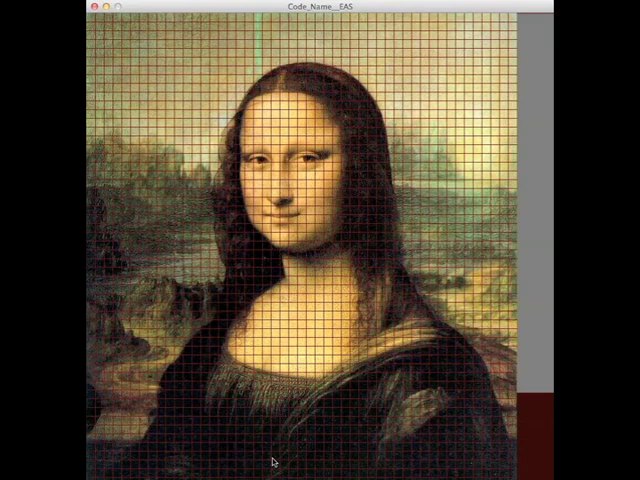
mouse_move(278, 460)
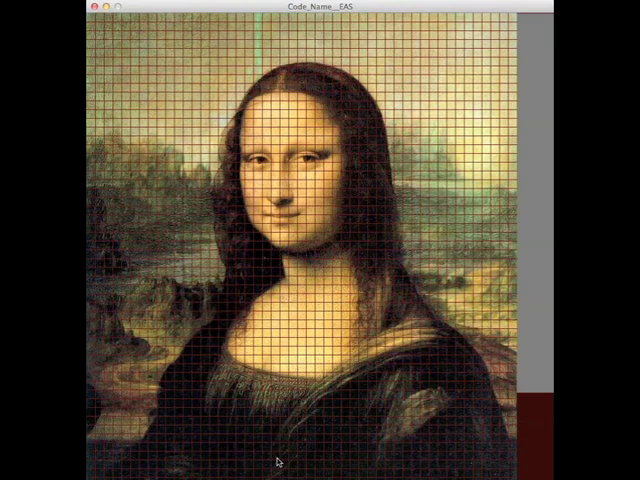